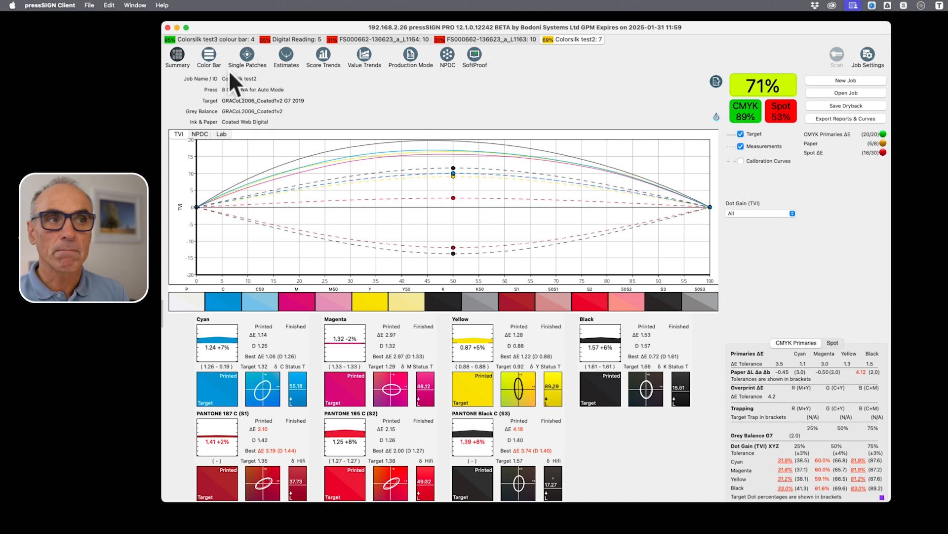
mouse_move(261, 82)
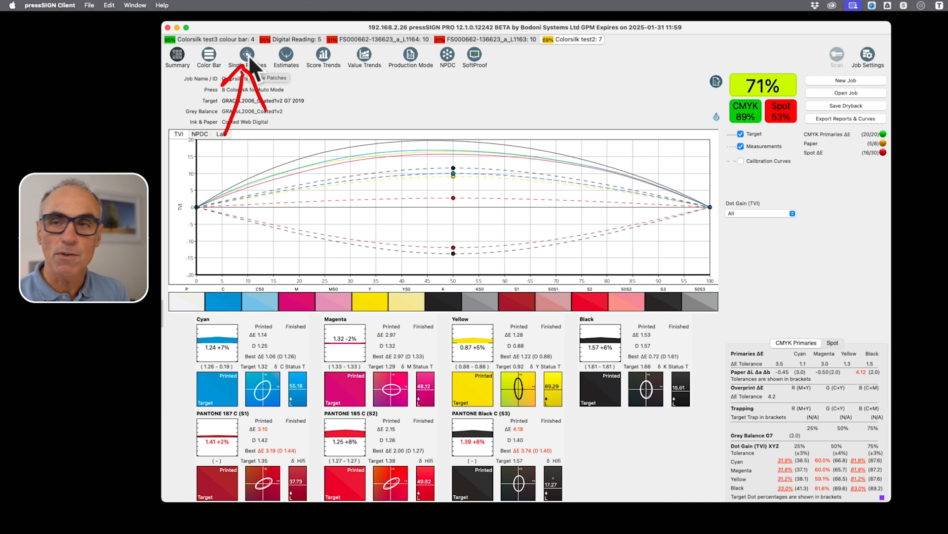
Show the Single Patches view plotting every measured colour's Lab values and ΔE
click(246, 57)
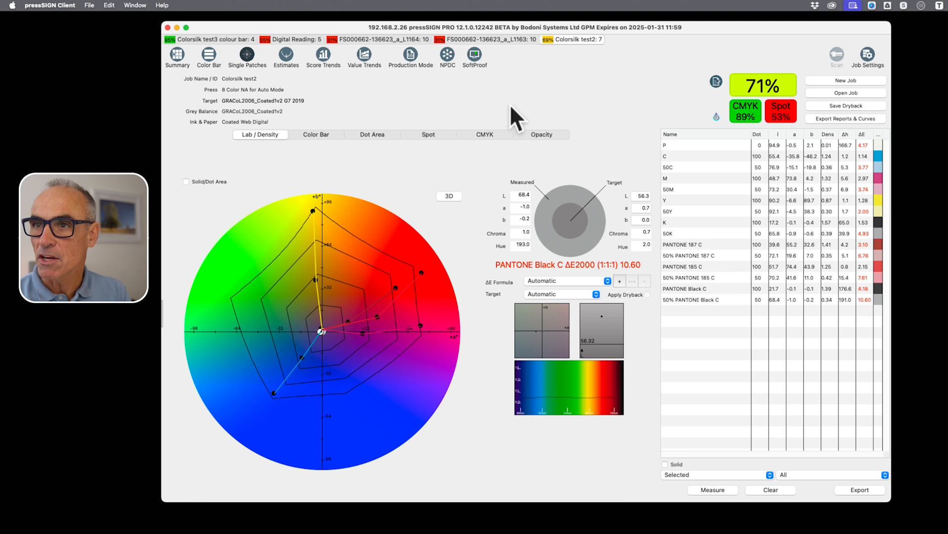
mouse_move(514, 151)
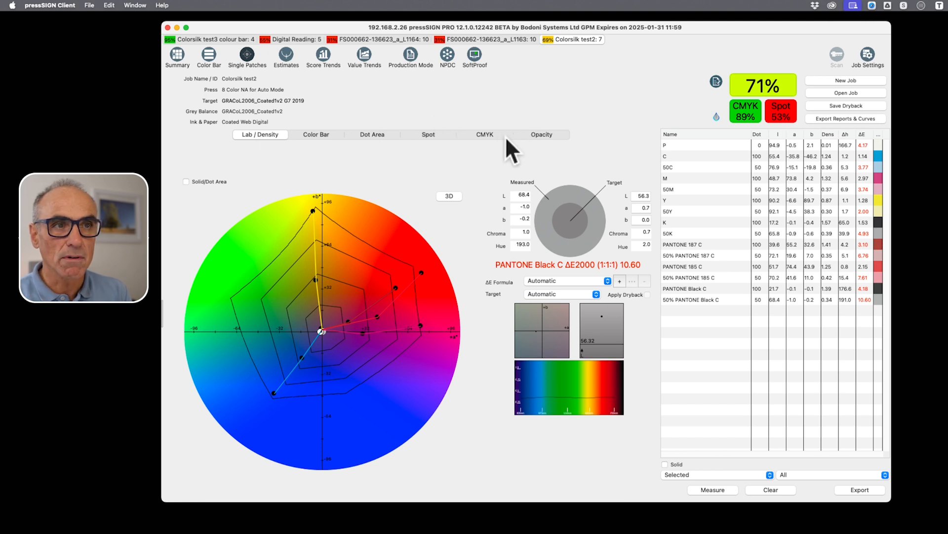
mouse_move(261, 148)
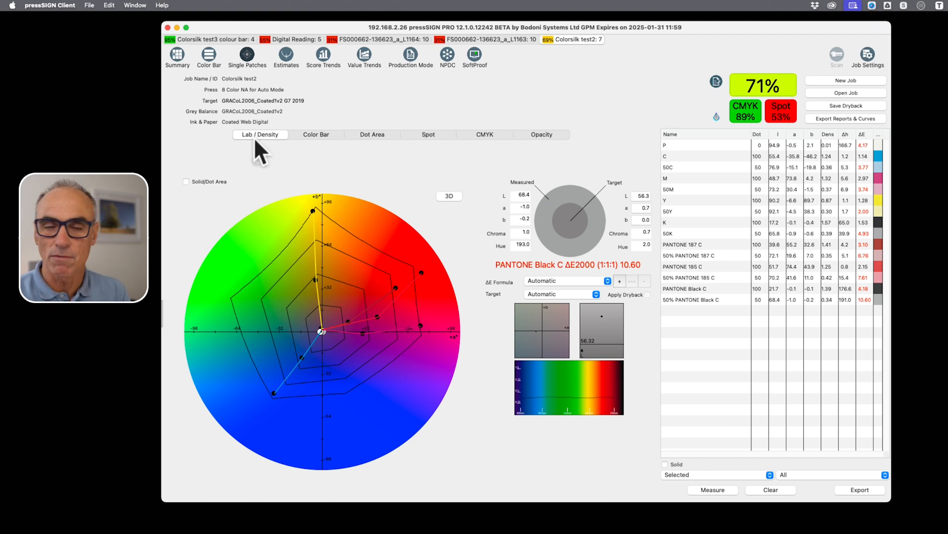
mouse_move(478, 239)
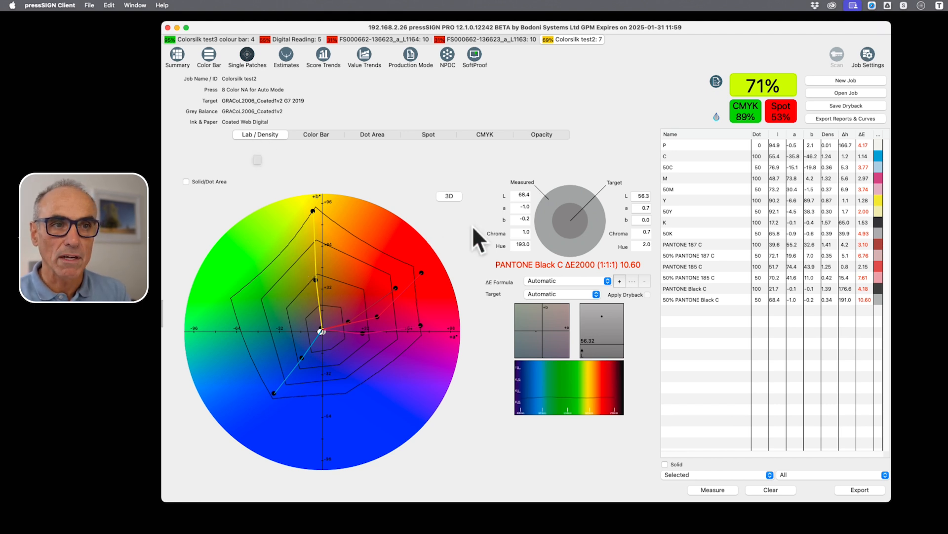
mouse_move(779, 172)
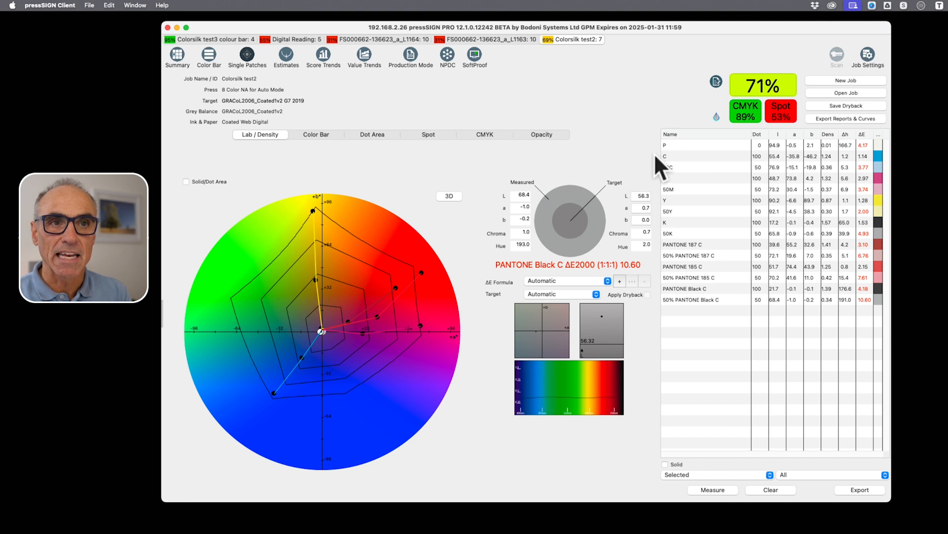
mouse_move(717, 160)
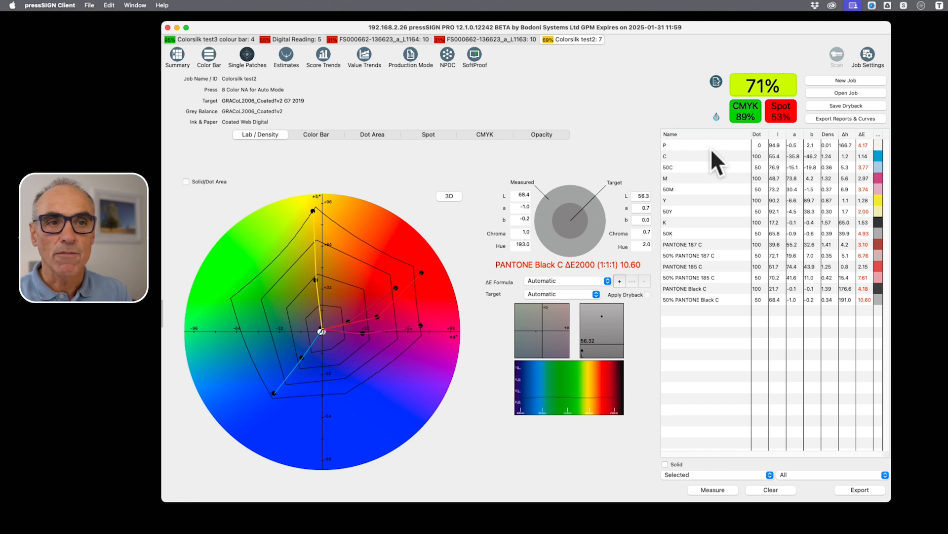
mouse_move(737, 163)
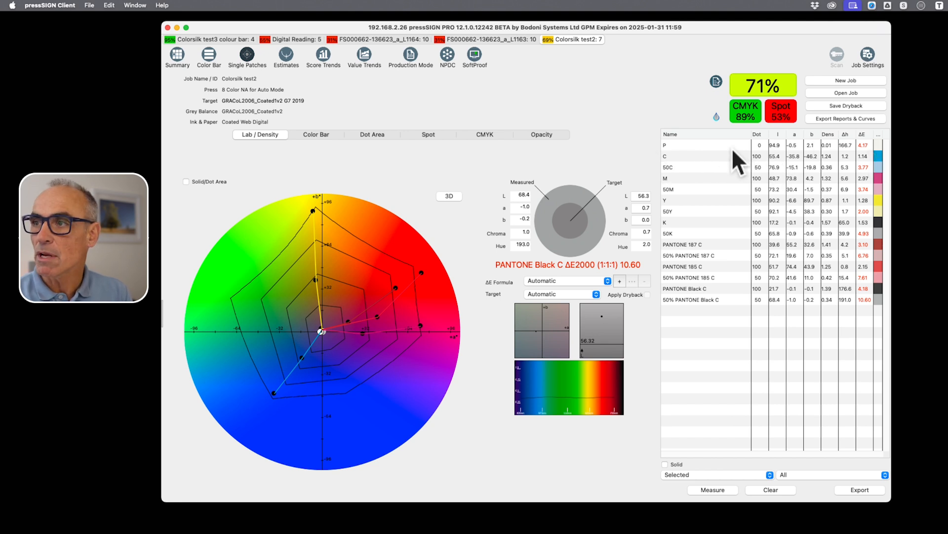
mouse_move(717, 203)
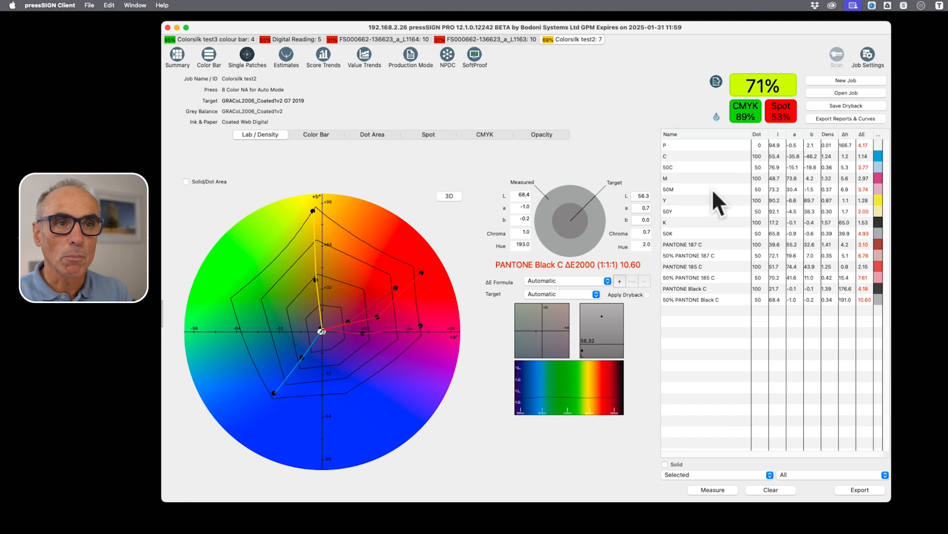
mouse_move(708, 242)
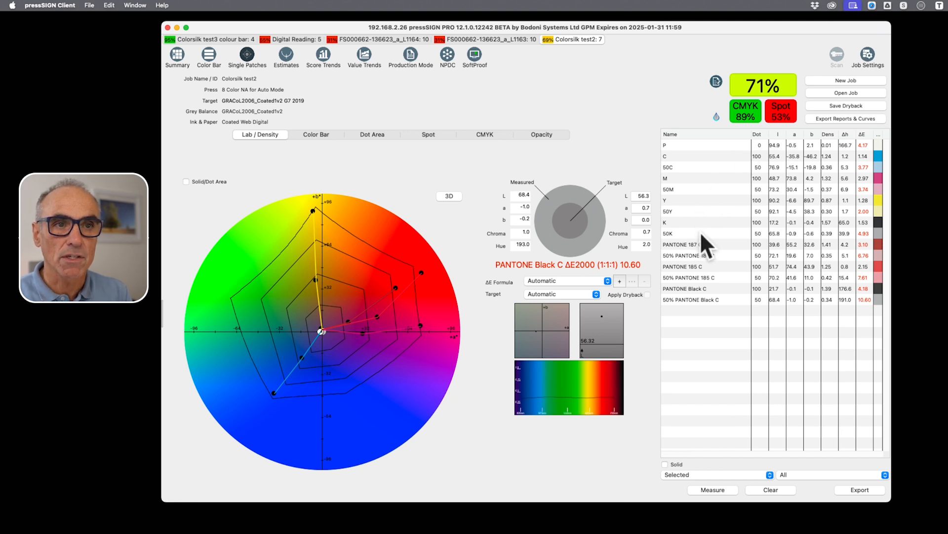
Select the 50K patch showing ΔE2000 4.93 with the ΔE formula kept on Automatic
click(668, 233)
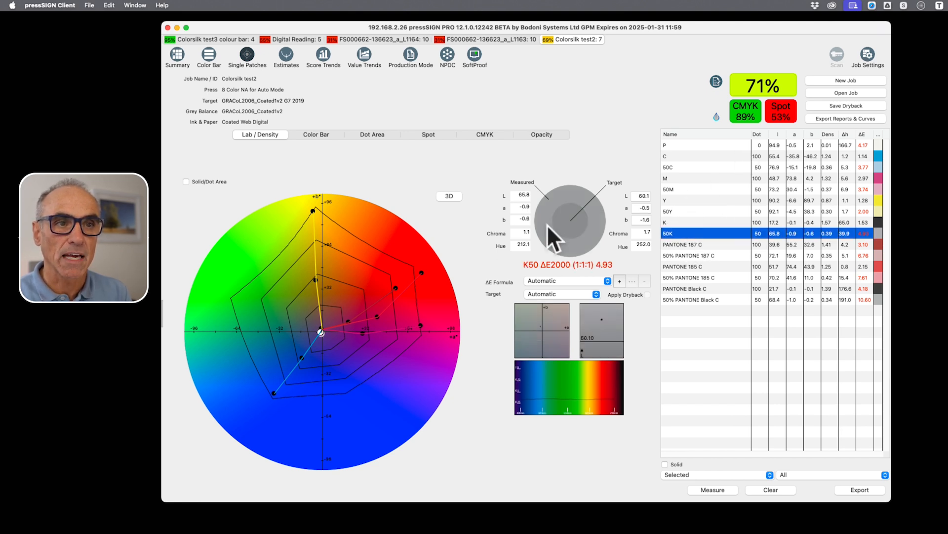
mouse_move(656, 208)
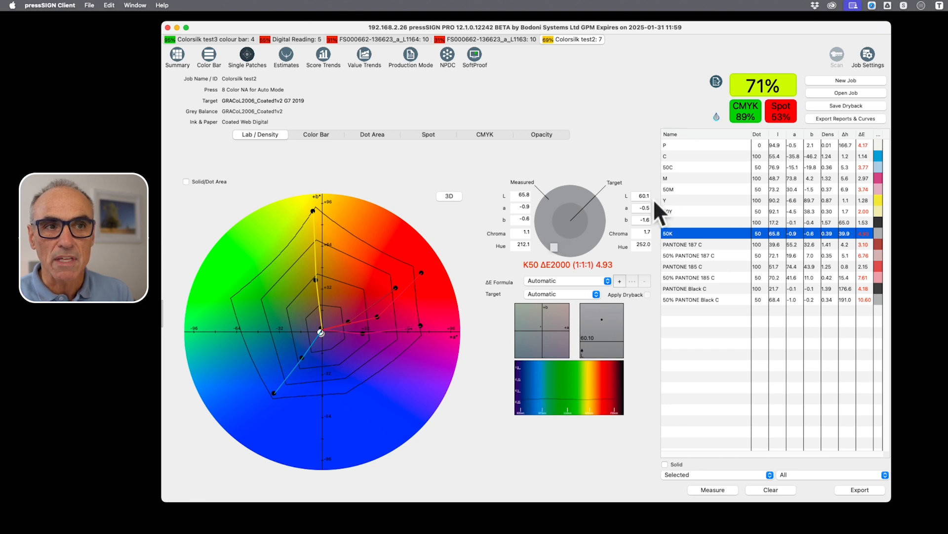
mouse_move(605, 285)
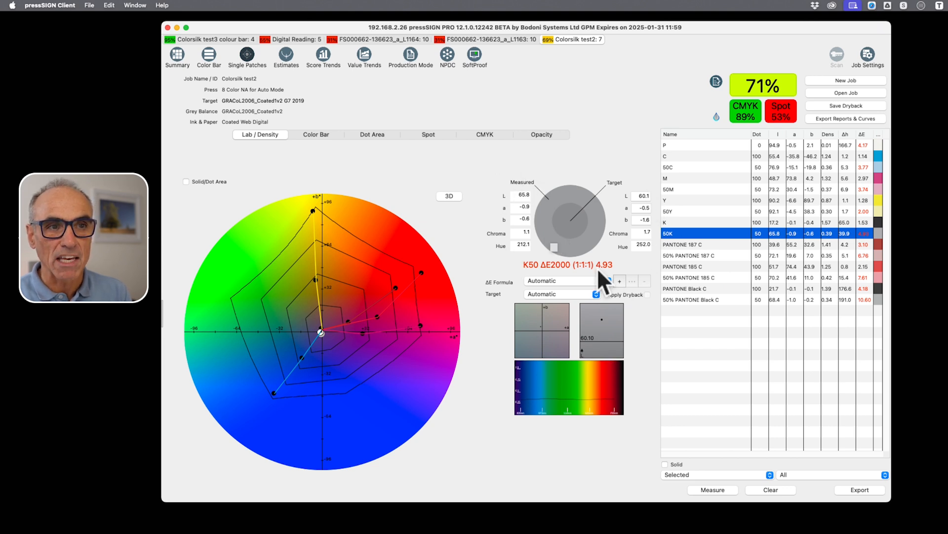
mouse_move(616, 176)
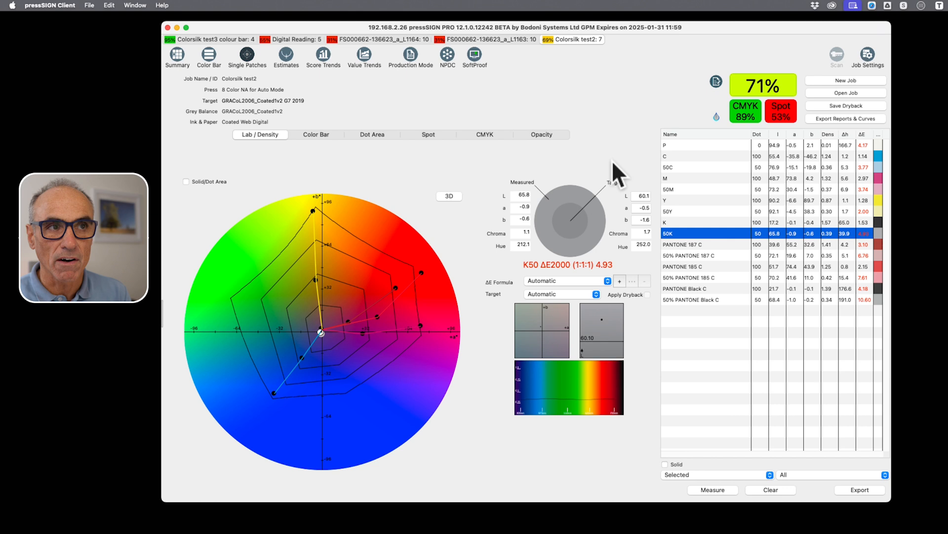
mouse_move(306, 117)
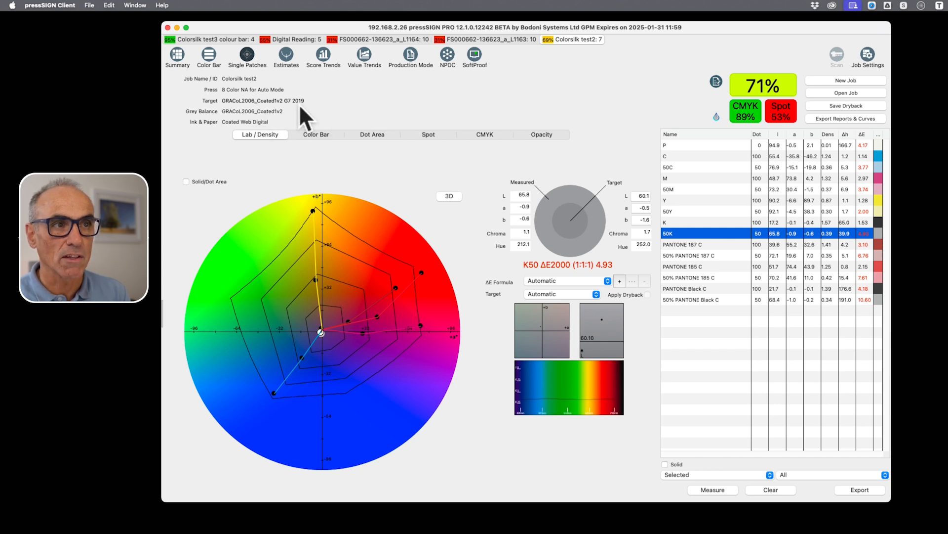
mouse_move(593, 281)
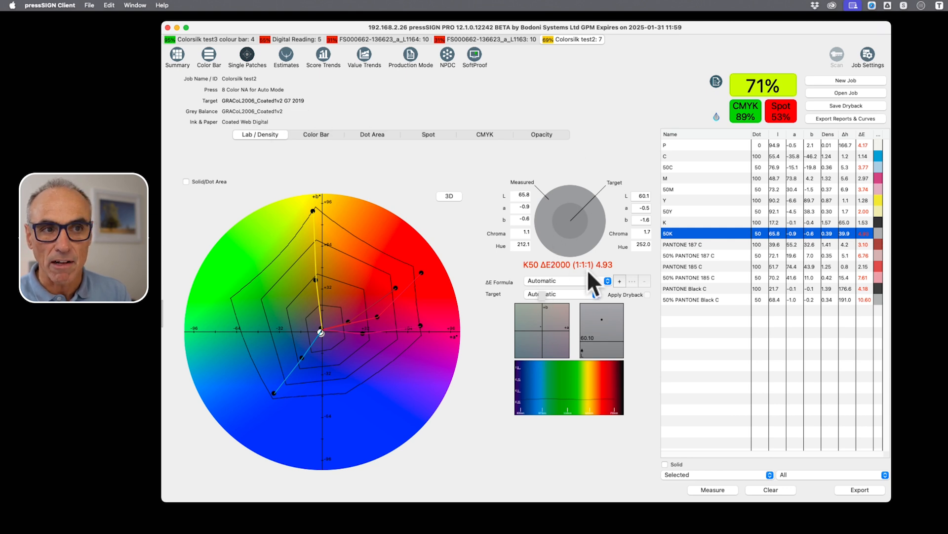
mouse_move(595, 290)
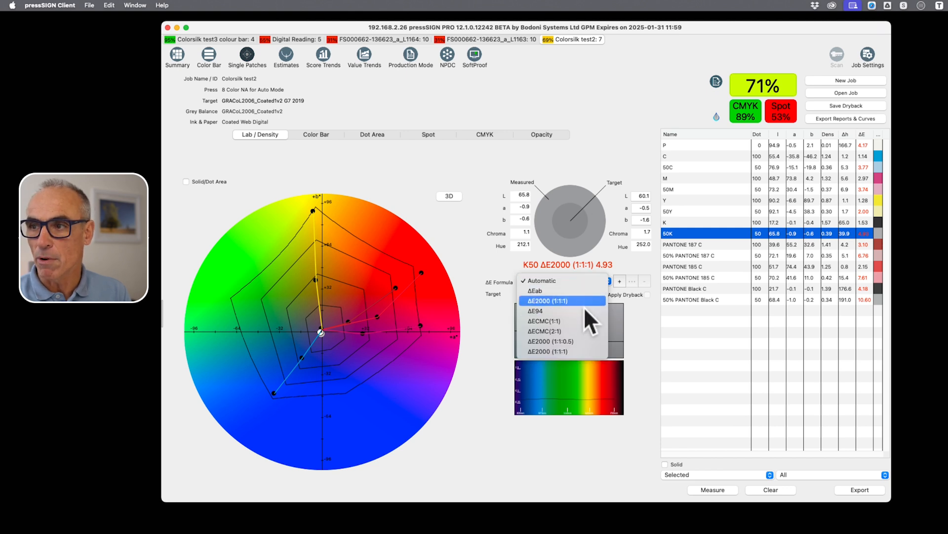
mouse_move(590, 308)
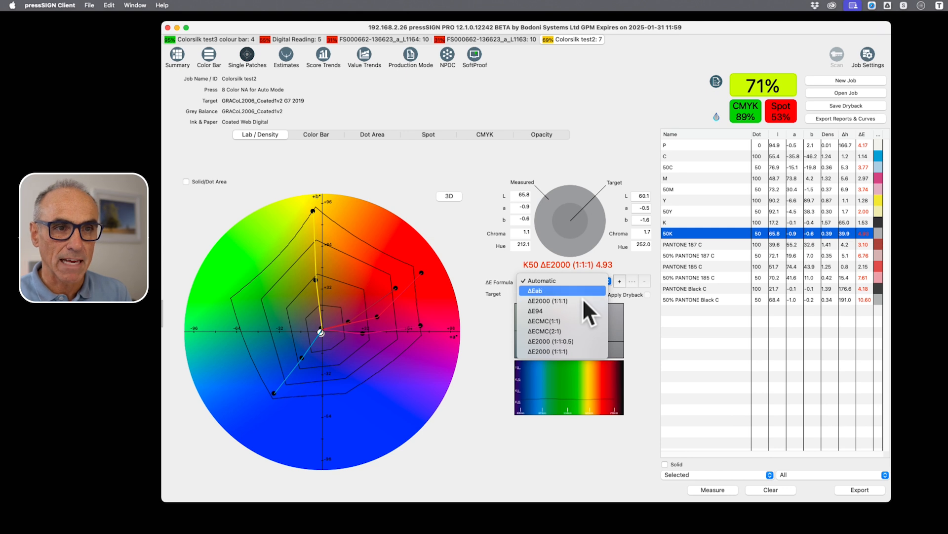
mouse_move(562, 279)
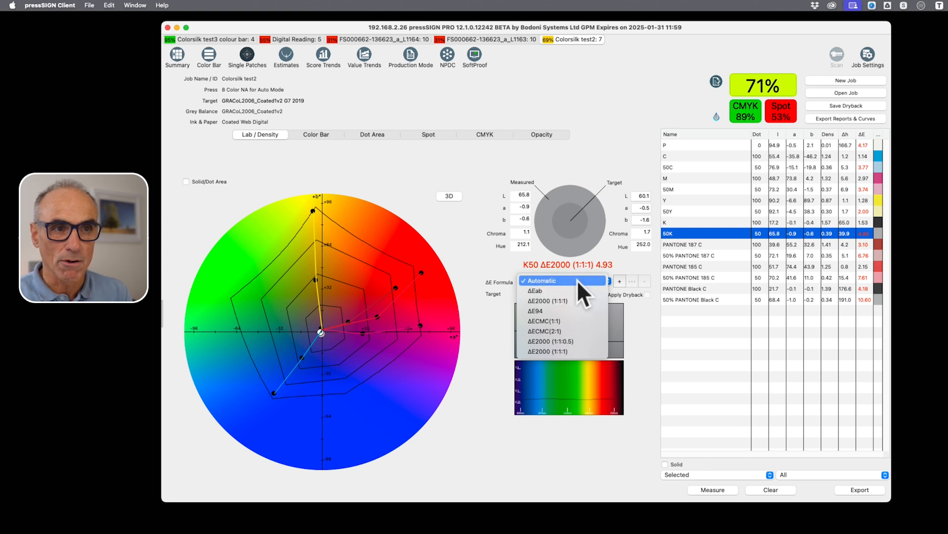
click(544, 280)
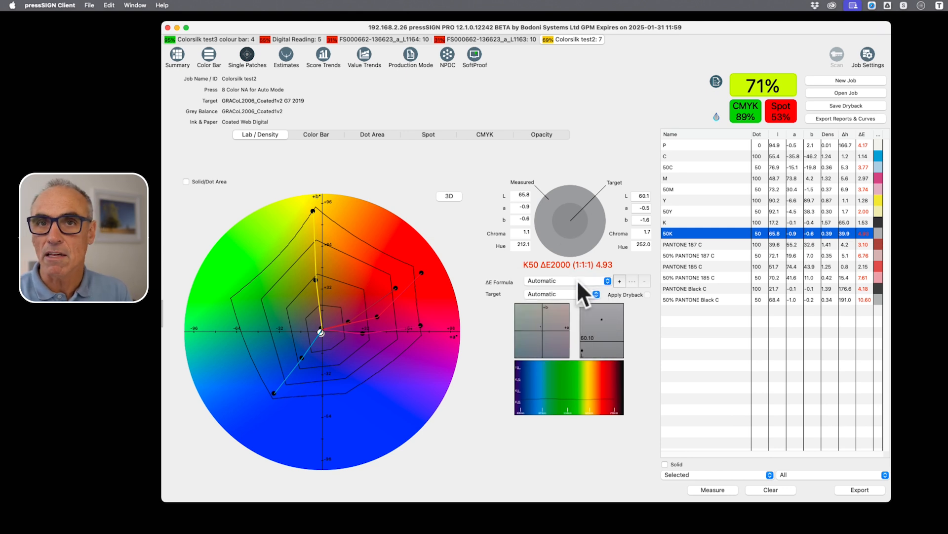
mouse_move(483, 275)
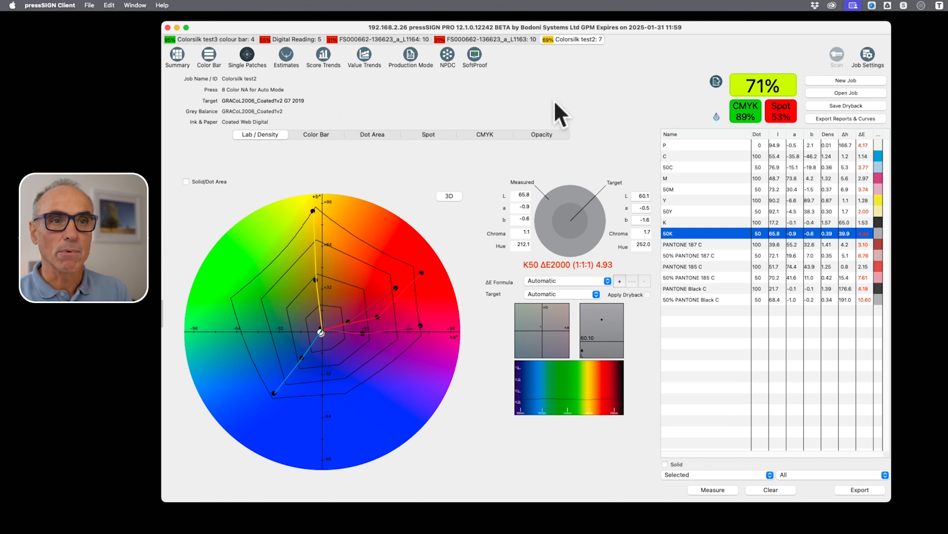
mouse_move(738, 191)
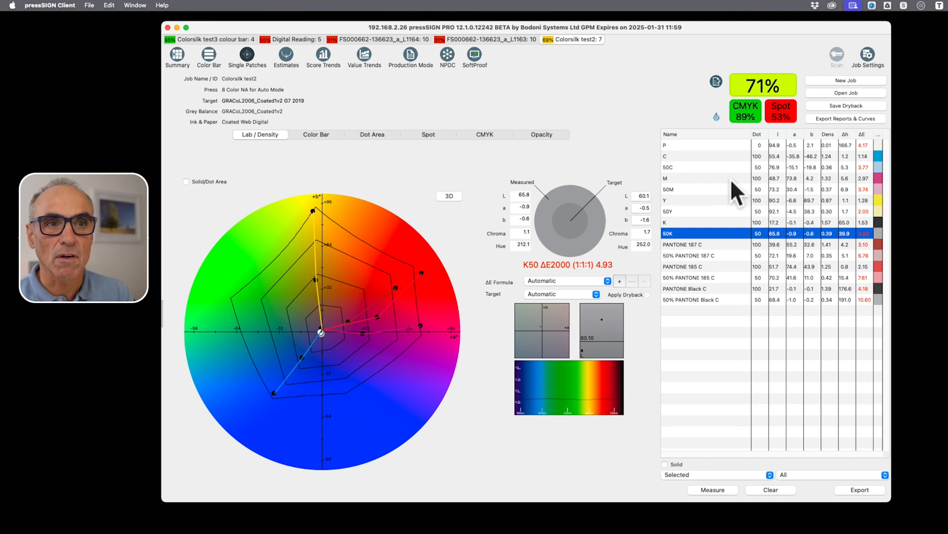
Select the M solid row showing measured versus target Lab with ΔE2000 2.97
click(696, 178)
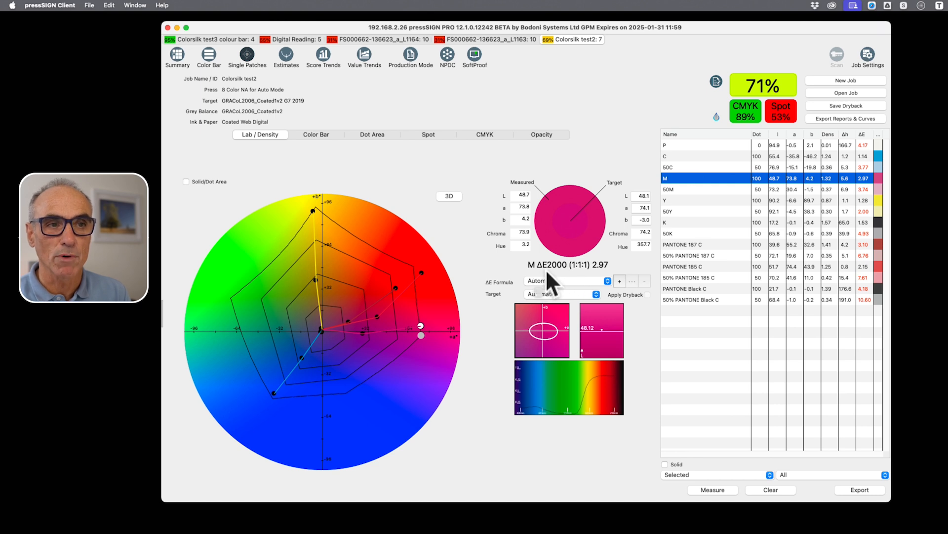
mouse_move(590, 281)
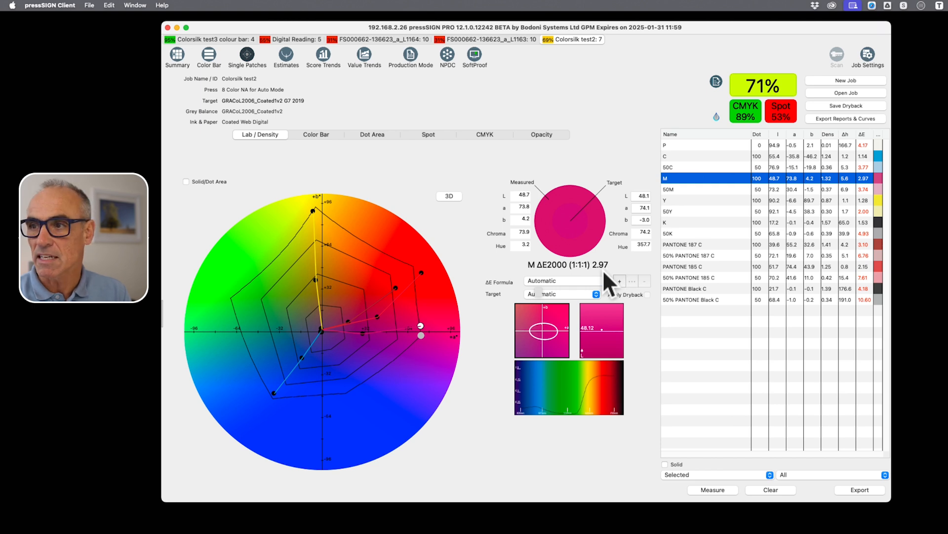
mouse_move(629, 320)
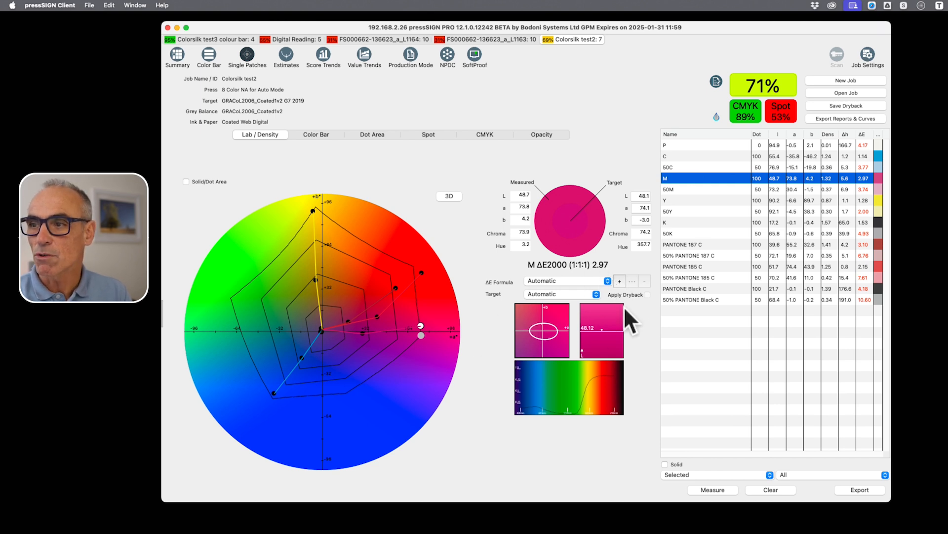
mouse_move(645, 330)
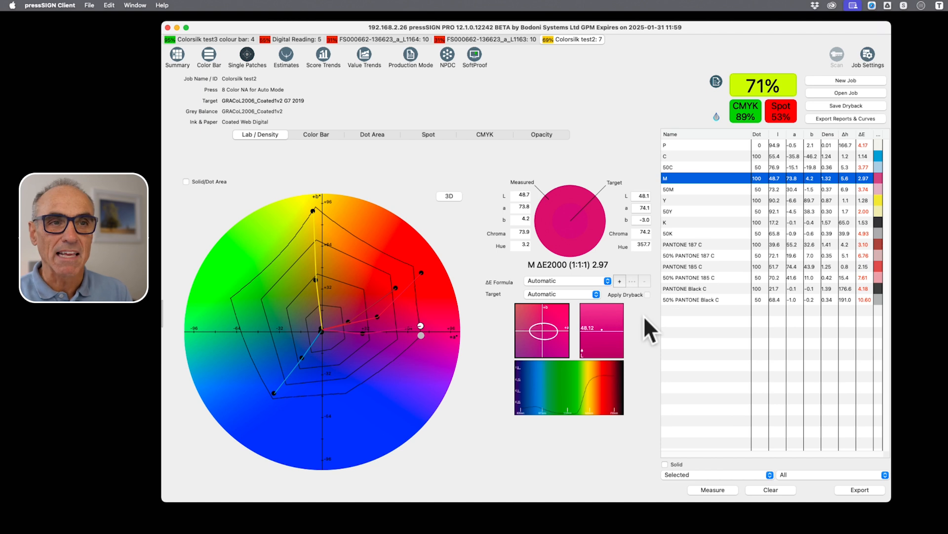
mouse_move(681, 320)
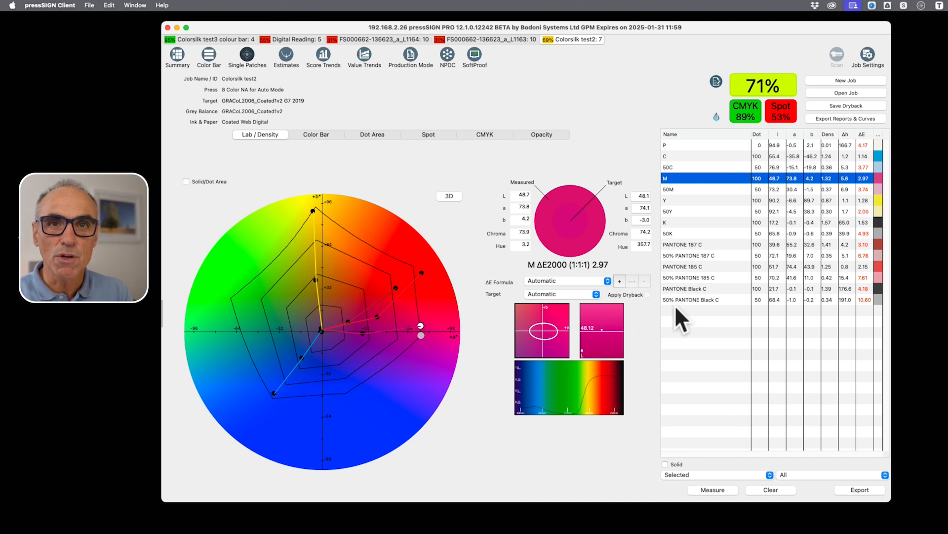
mouse_move(721, 332)
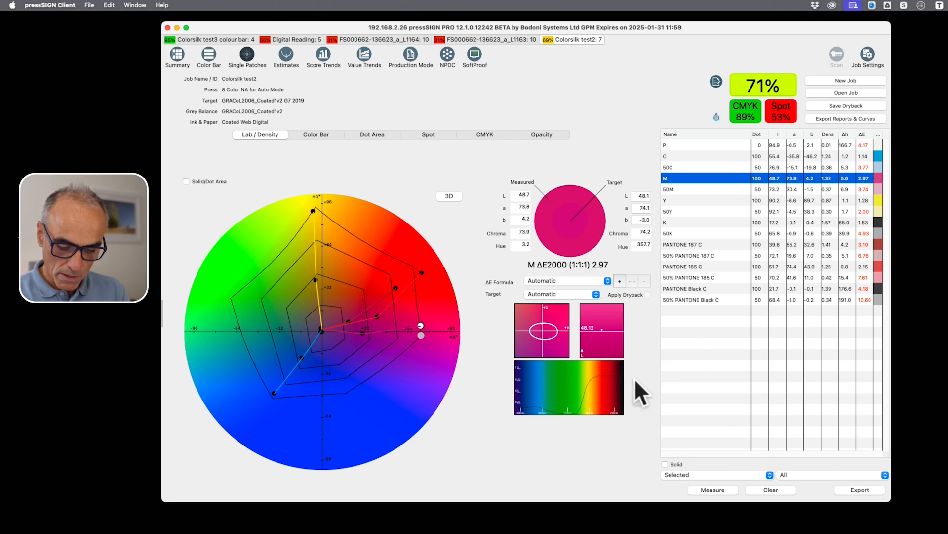
mouse_move(573, 402)
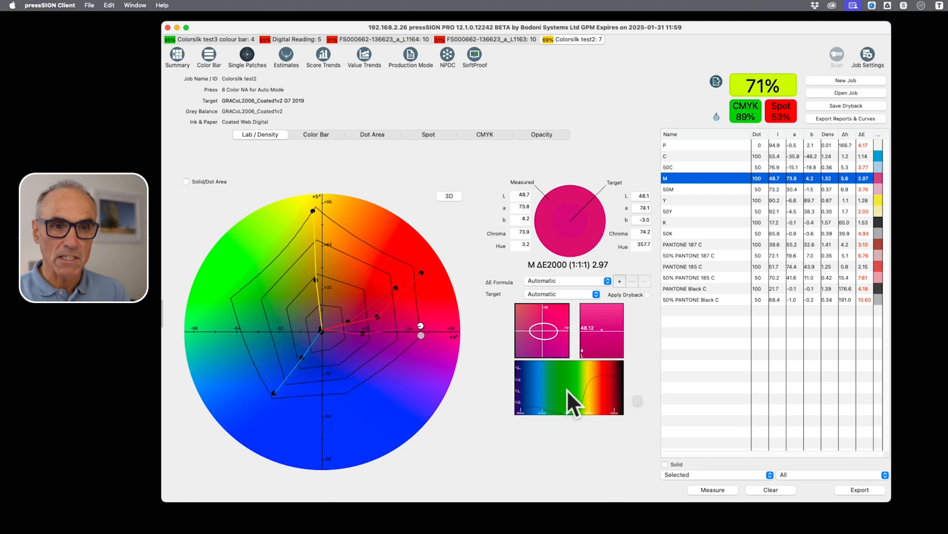
mouse_move(871, 497)
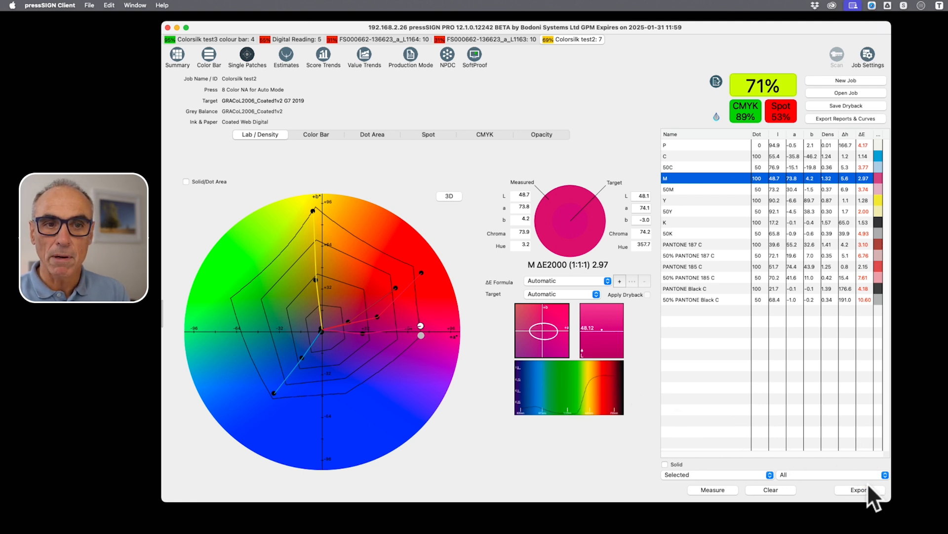
Export the patch measurements as Export.cxf in CxF format to Test Page Layouts
click(859, 489)
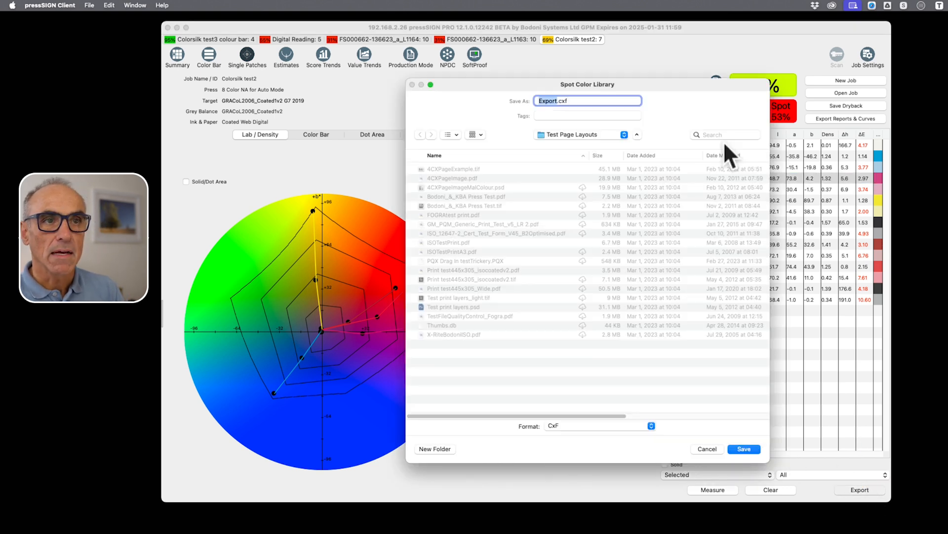
mouse_move(675, 163)
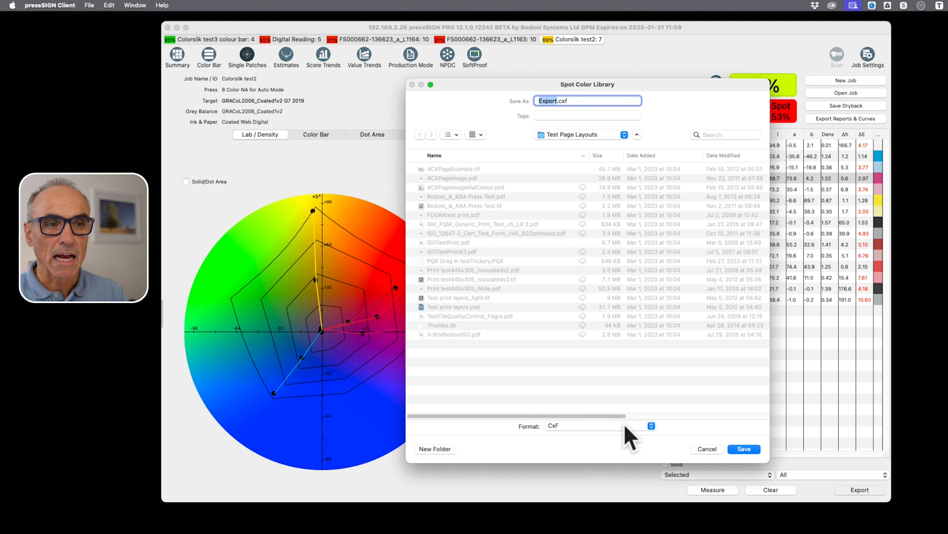
mouse_move(637, 438)
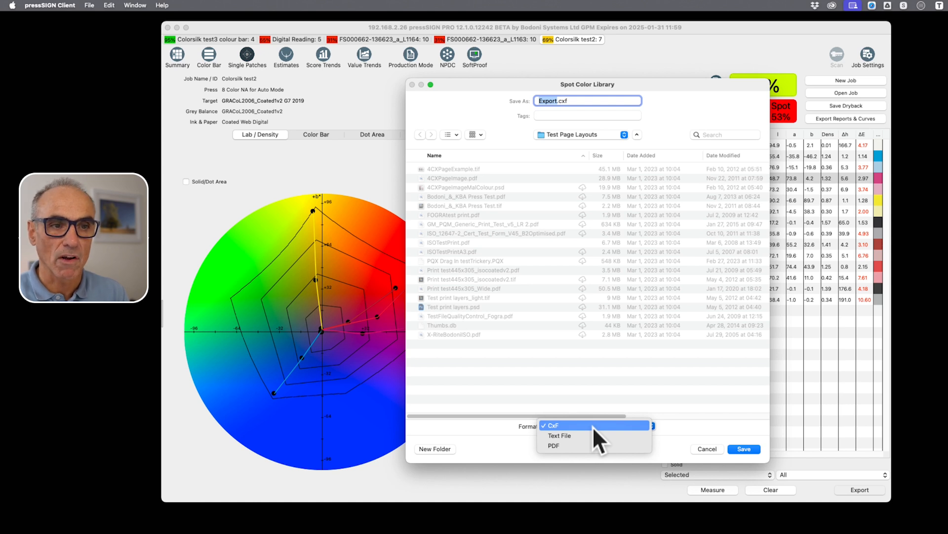
click(552, 425)
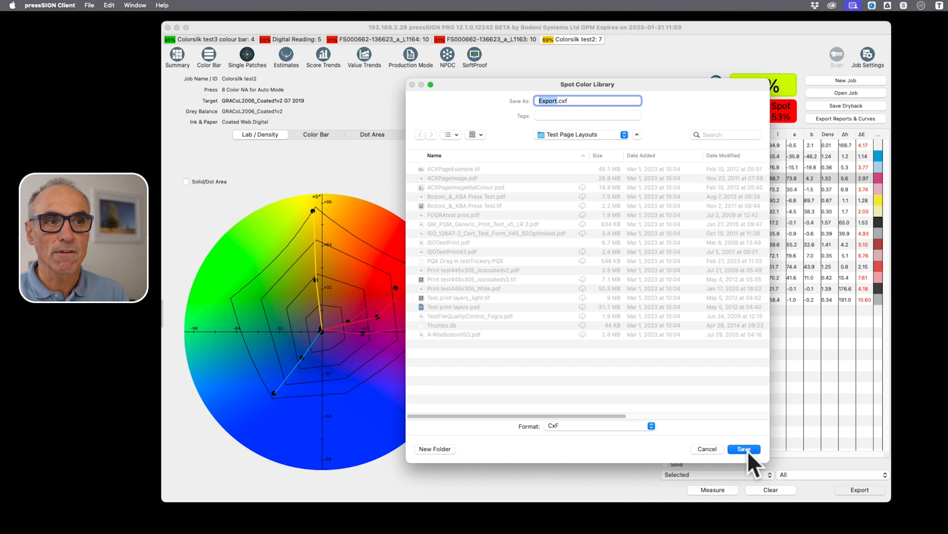
click(744, 449)
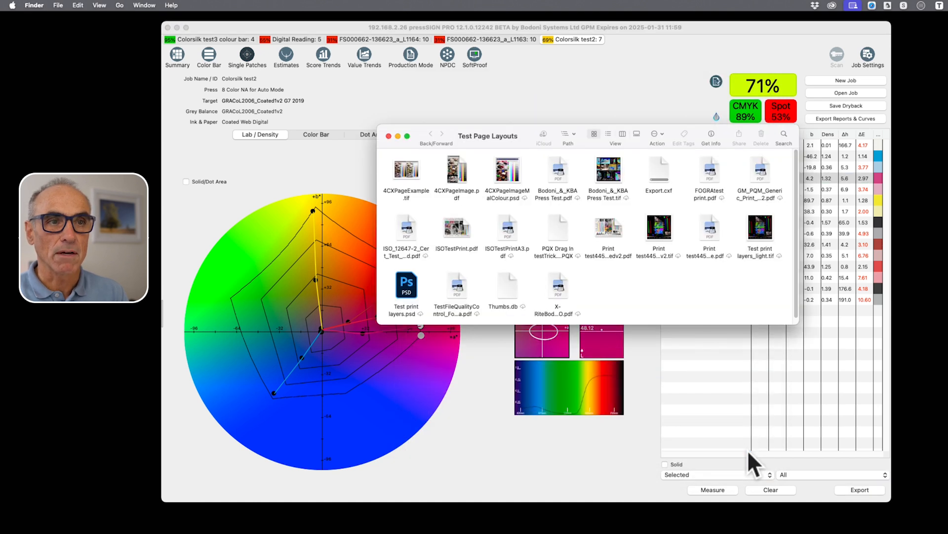
Switch Finder to List view and open Export.cxf, revealing its CxF XML in BBEdit
click(608, 133)
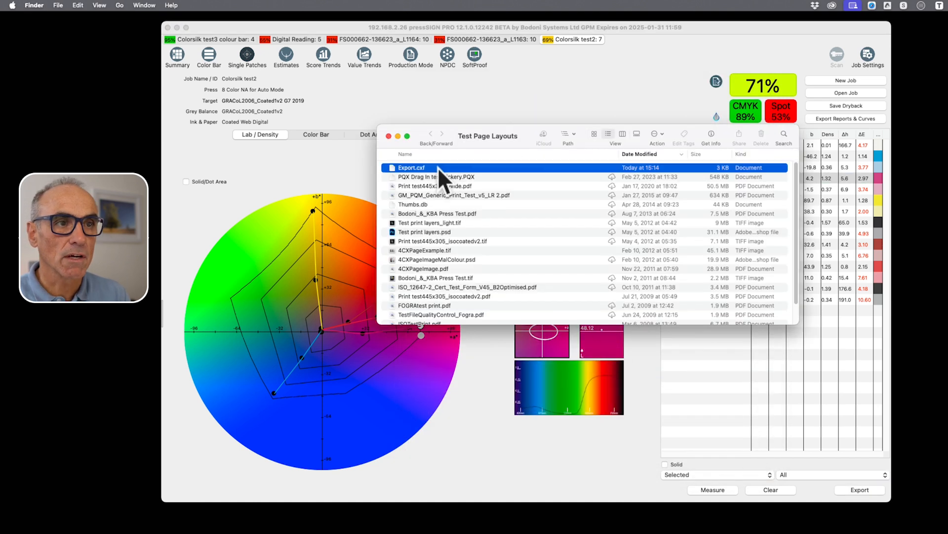
double_click(411, 168)
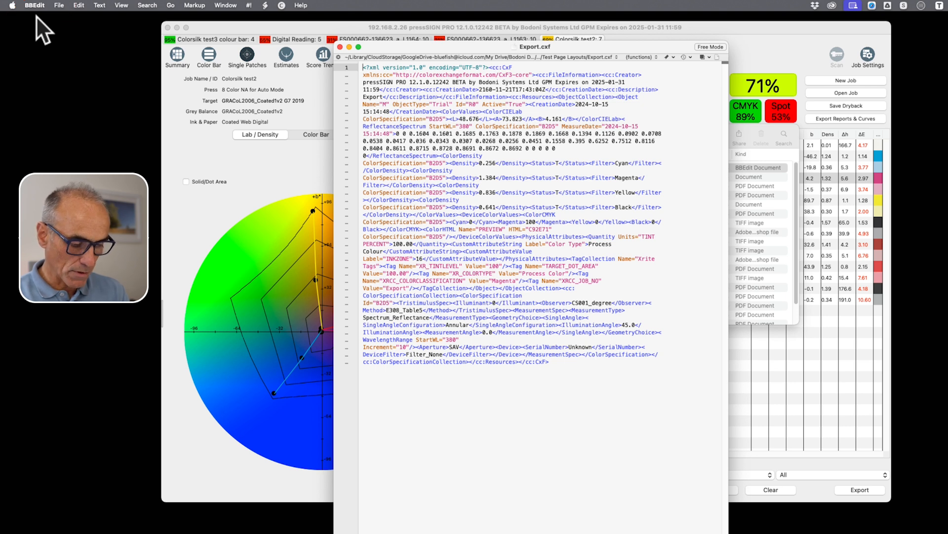
mouse_move(818, 180)
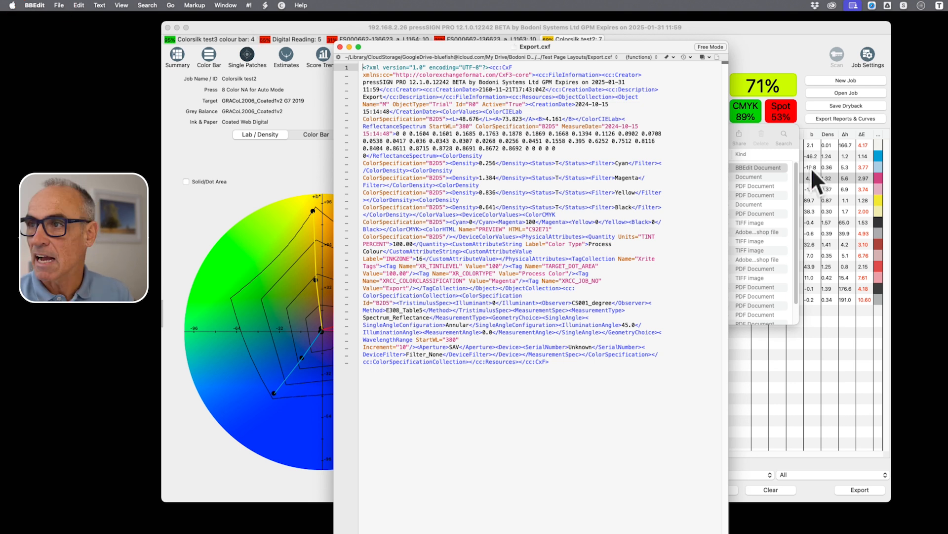
mouse_move(743, 91)
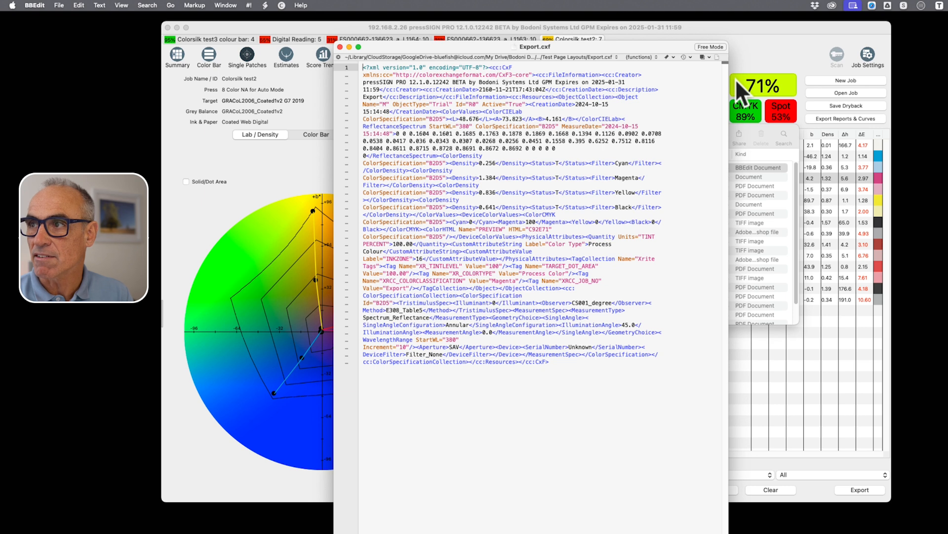
mouse_move(474, 369)
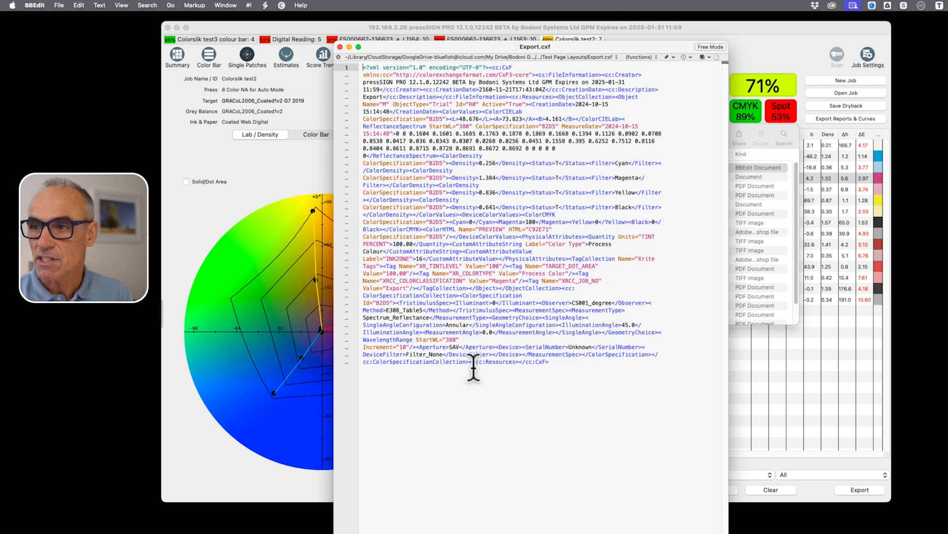
mouse_move(453, 387)
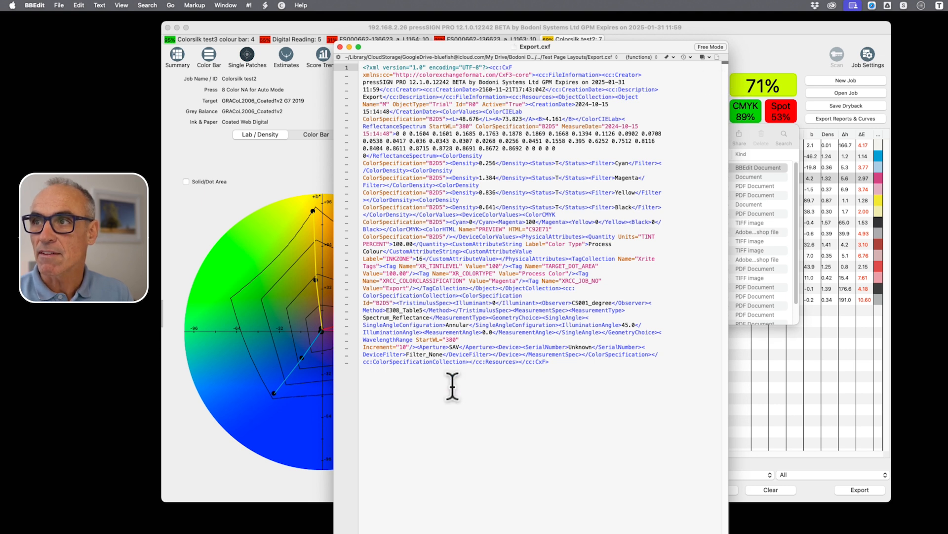
mouse_move(345, 90)
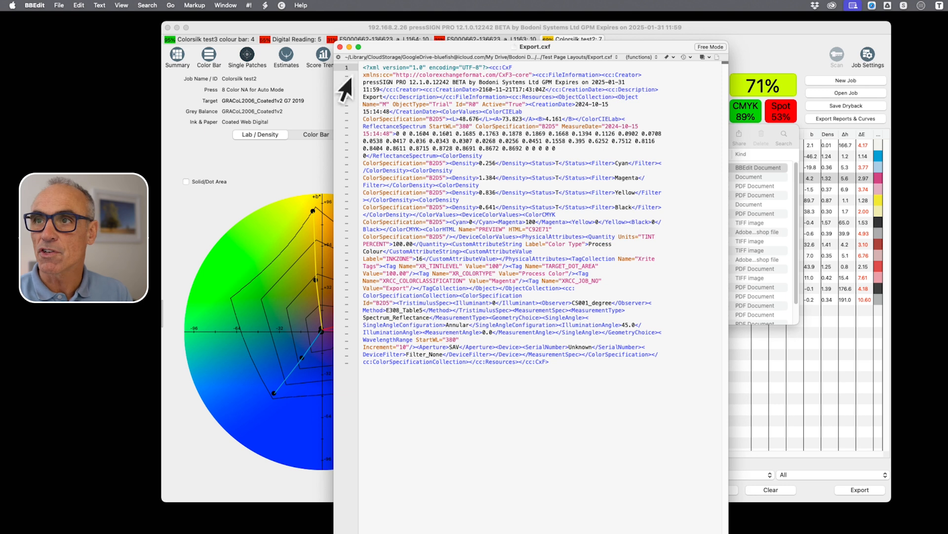